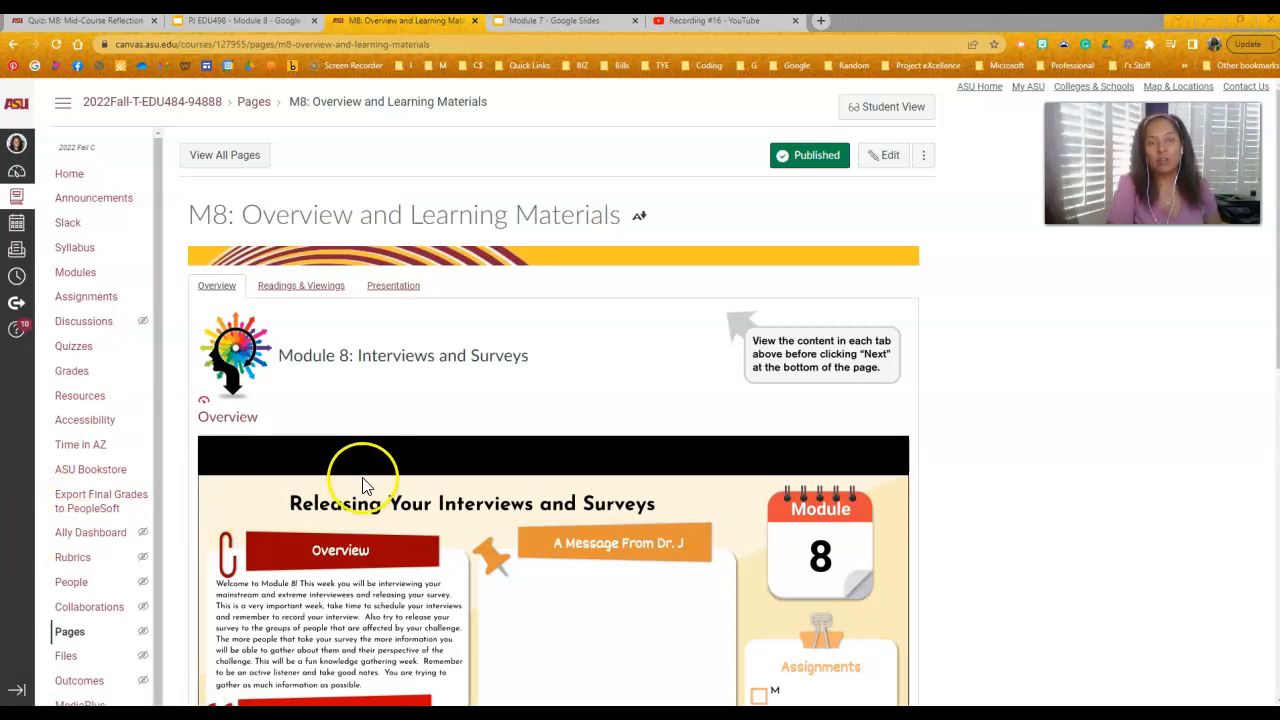
Scroll the Module 8 overview and advance to the M8: Internship Assignment - Timesheet page.
{"action": "scroll", "scroll_direction": "down", "scroll_amount": 3}
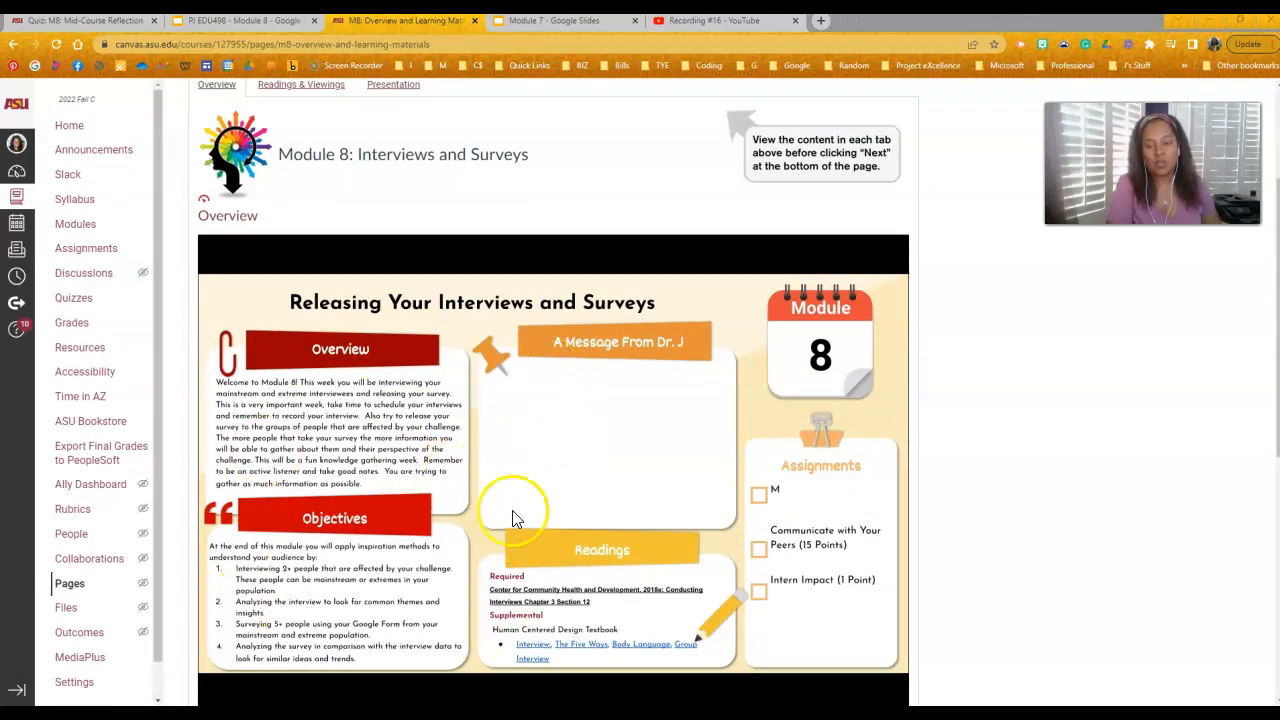
{"action": "mouse_move", "coordinate": [560, 445]}
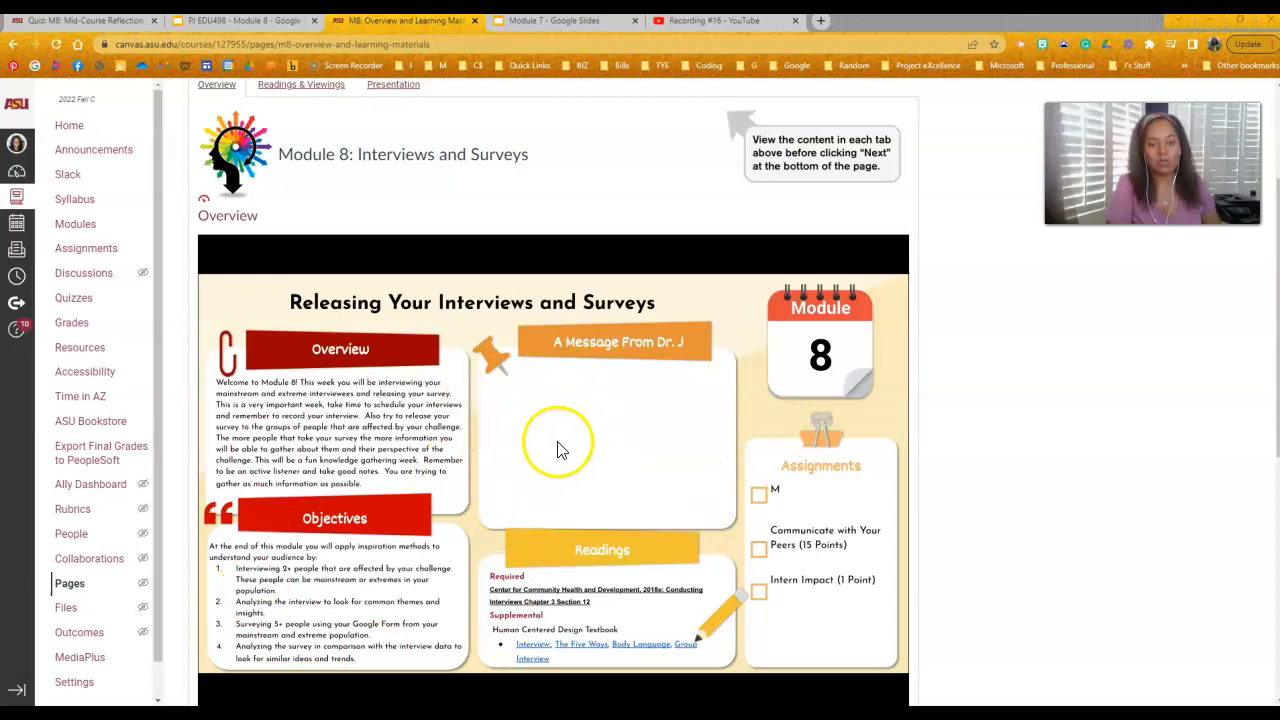
{"action": "scroll", "scroll_direction": "down", "scroll_amount": 3}
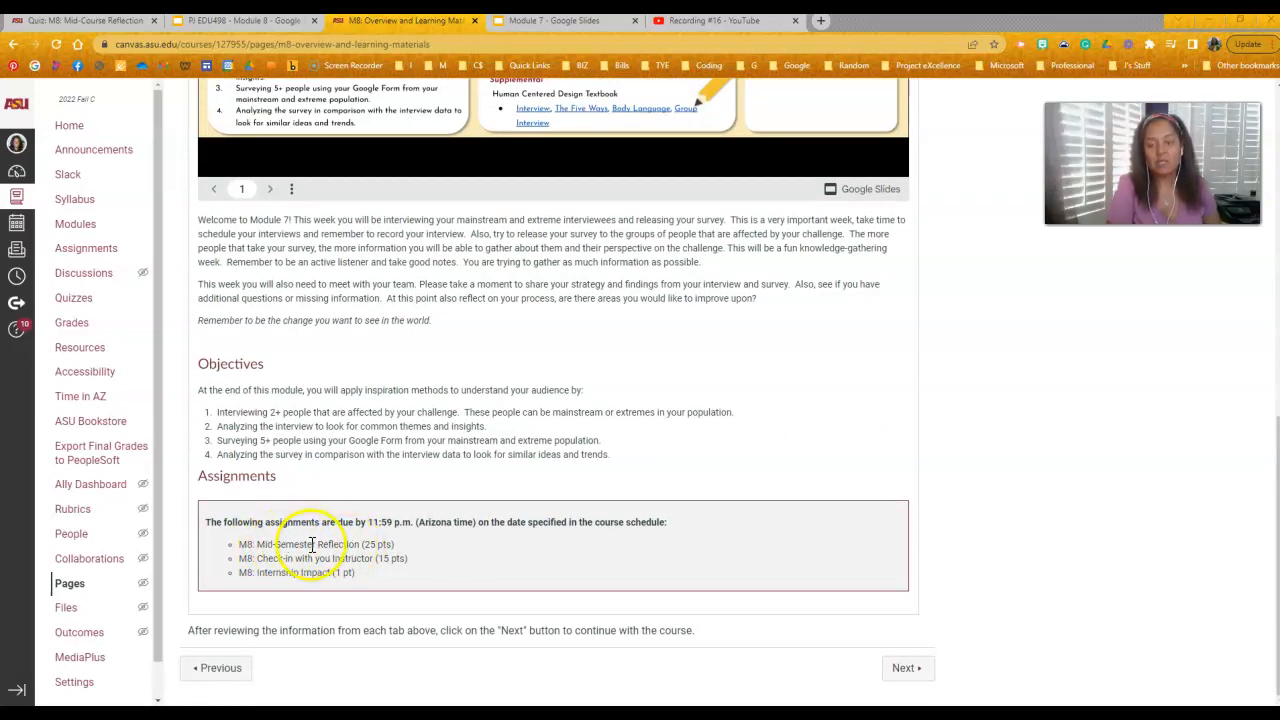
{"action": "mouse_move", "coordinate": [367, 558]}
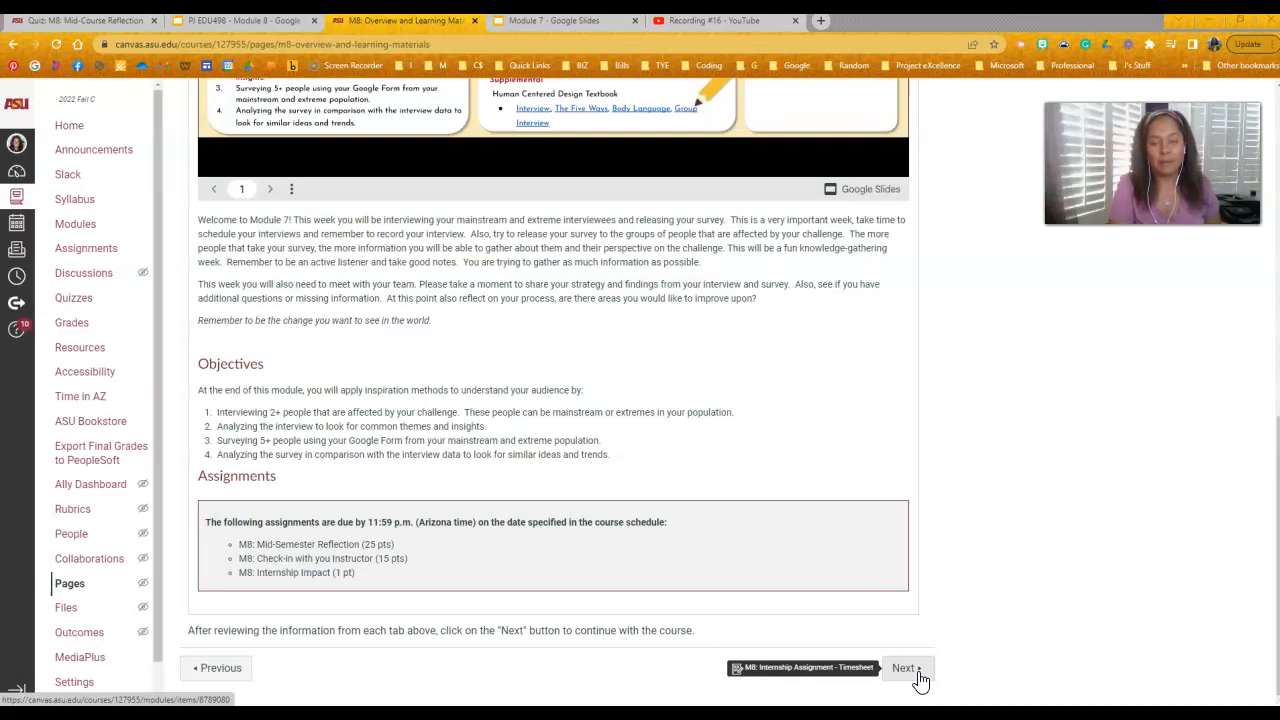
{"action": "left_click", "coordinate": [903, 667]}
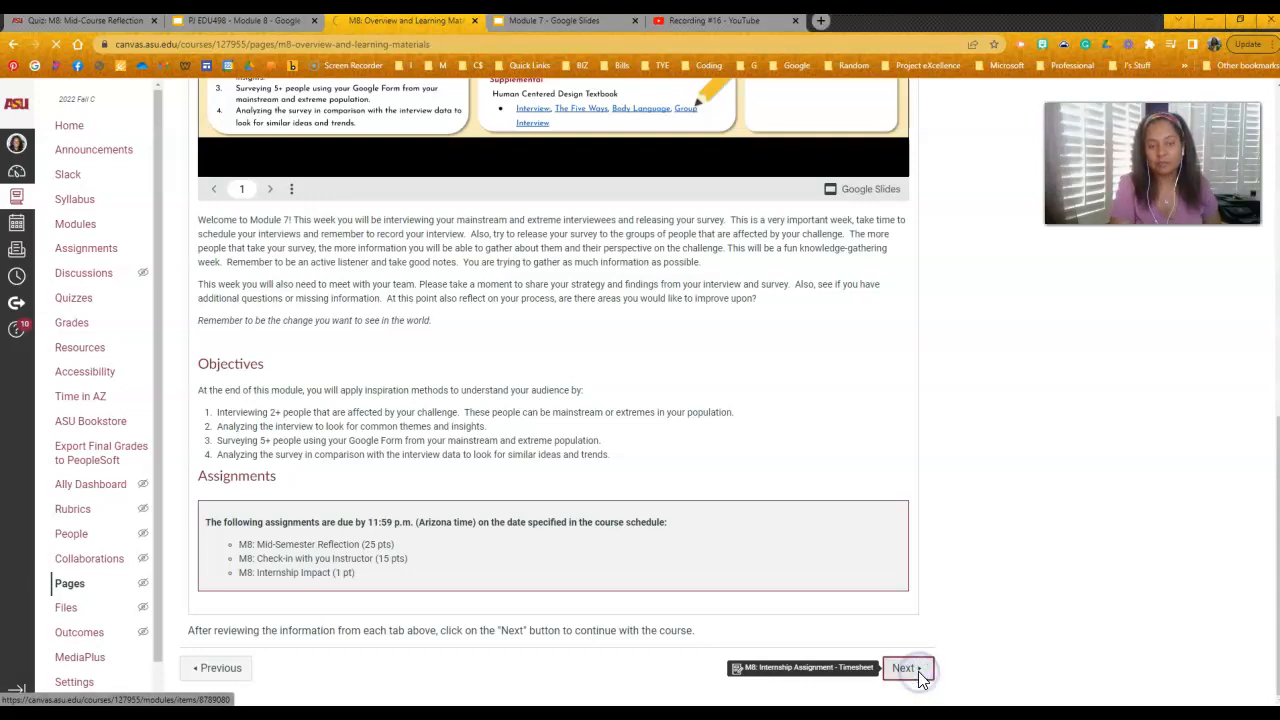
{"action": "left_click", "coordinate": [905, 668]}
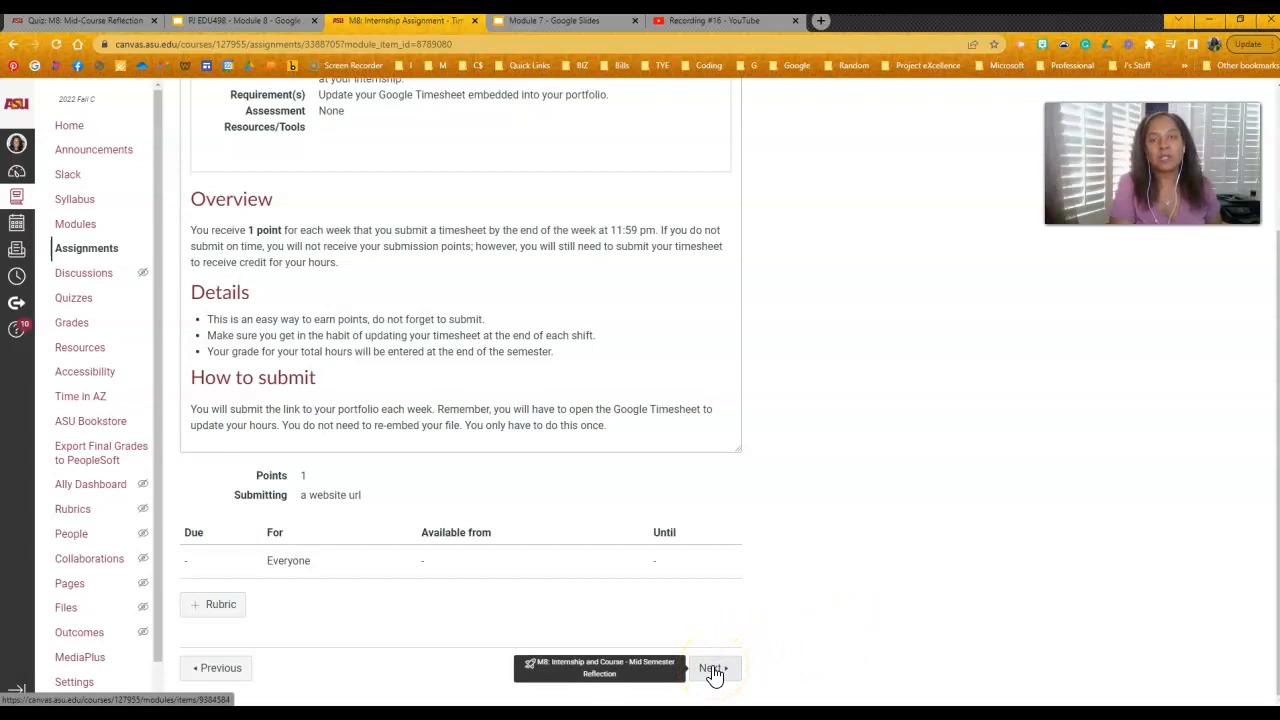
Advance from the timesheet to the M8 Mid Semester Reflection survey page.
{"action": "left_click", "coordinate": [712, 668]}
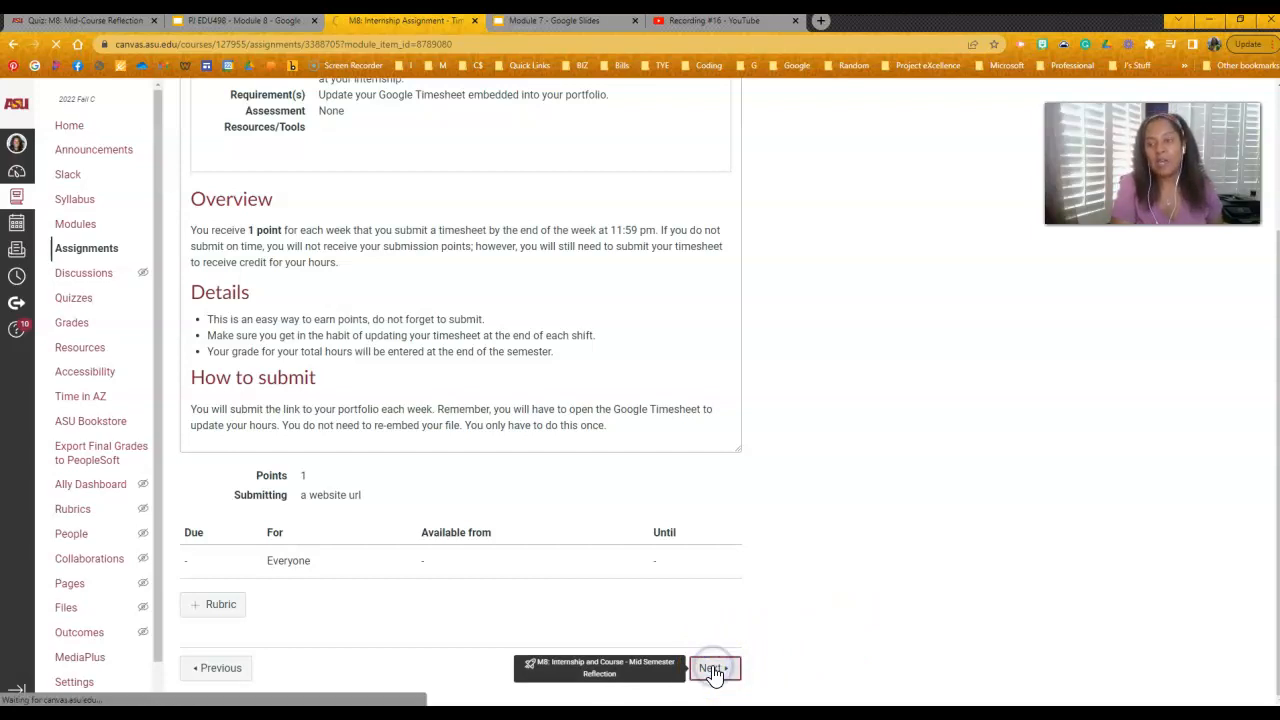
{"action": "left_click", "coordinate": [710, 668]}
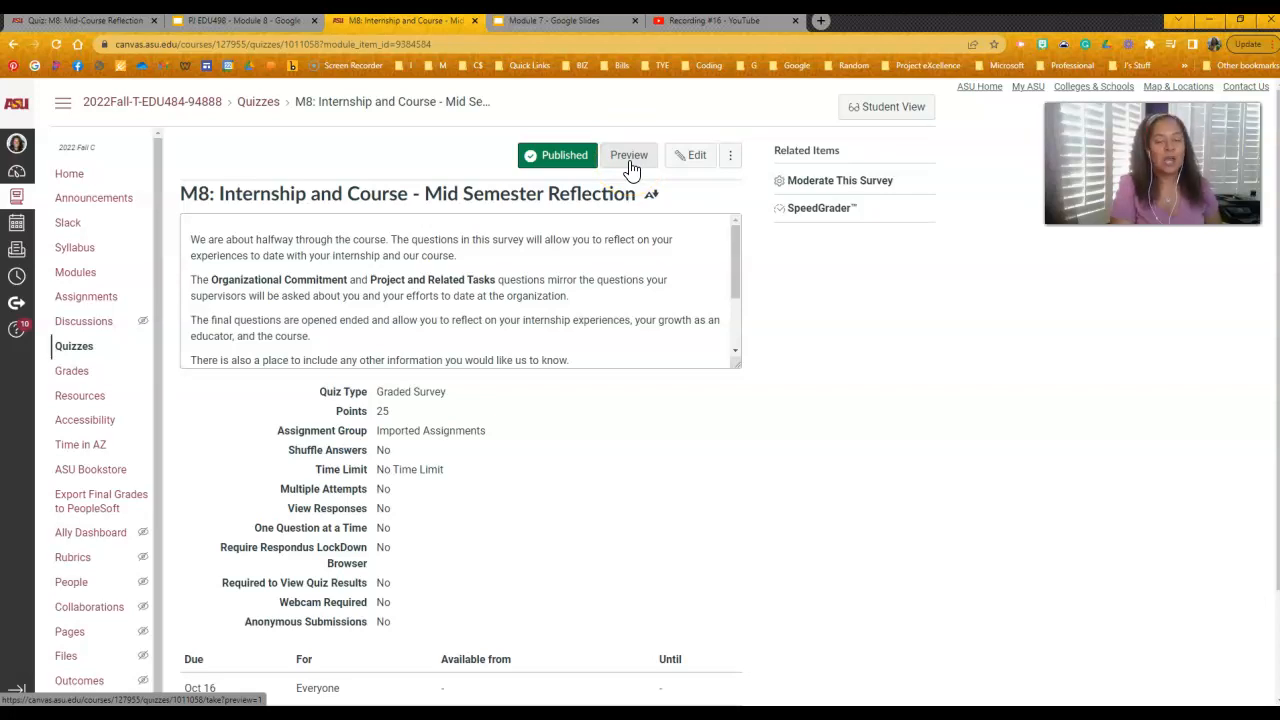
{"action": "left_click", "coordinate": [629, 155]}
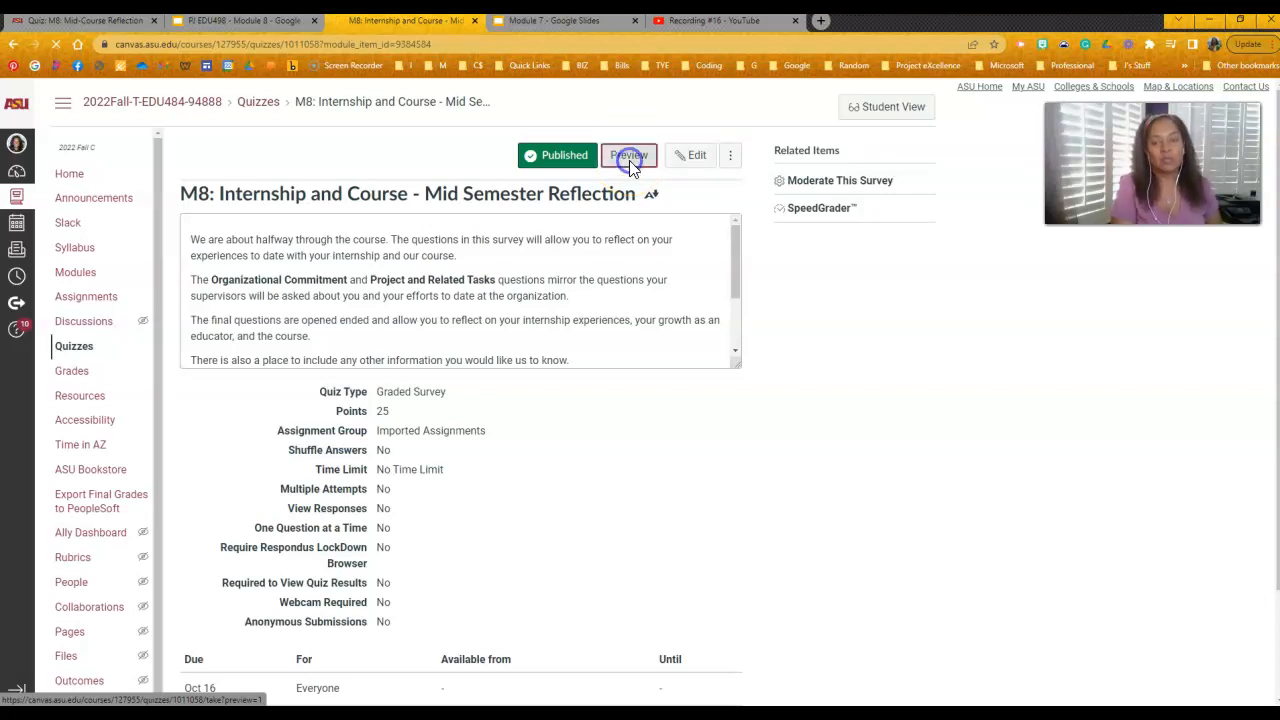
Preview the 20-question reflection survey as a student, reviewing down to Questions 6 and 7.
{"action": "left_click", "coordinate": [628, 155]}
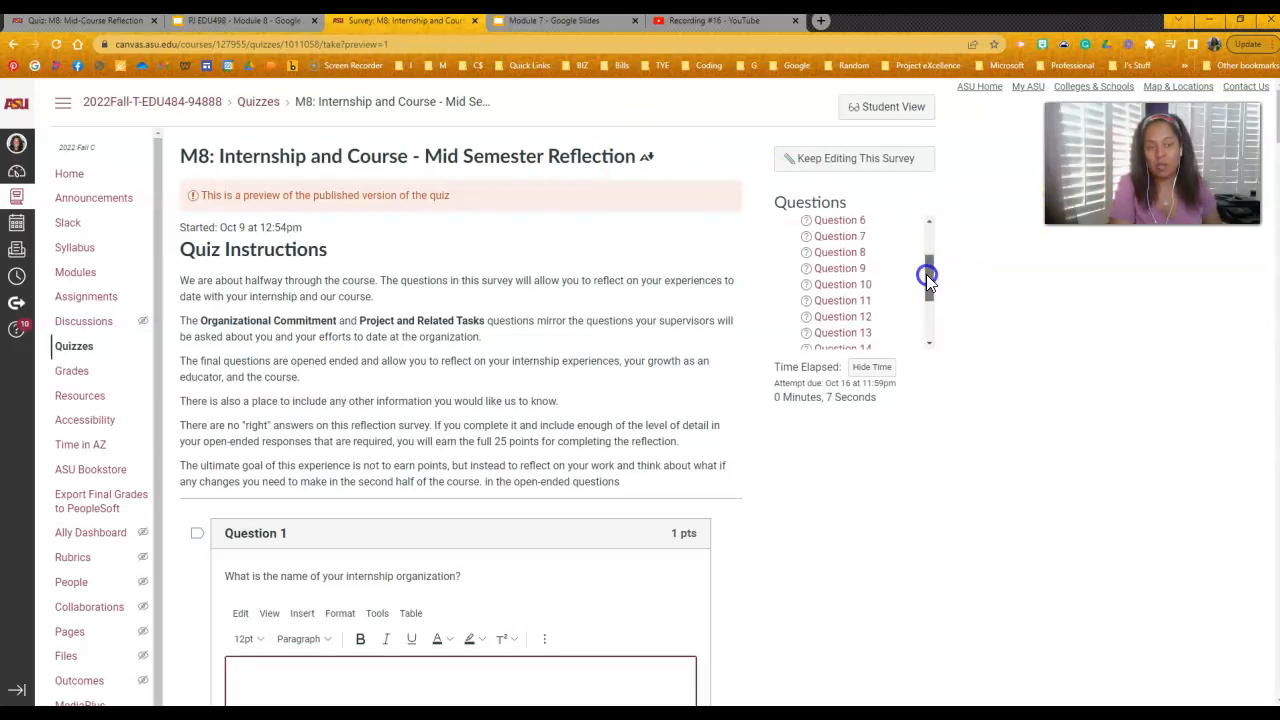
{"action": "scroll", "scroll_direction": "down", "scroll_amount": 3}
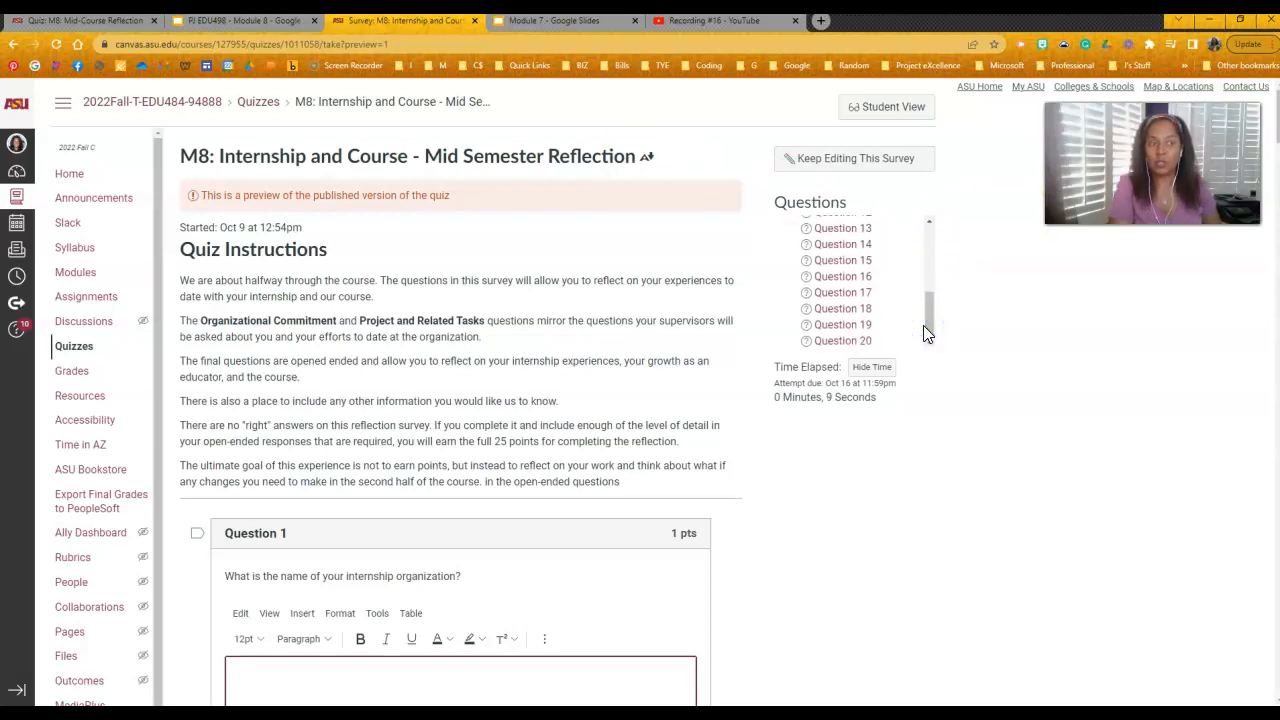
{"action": "mouse_move", "coordinate": [535, 595]}
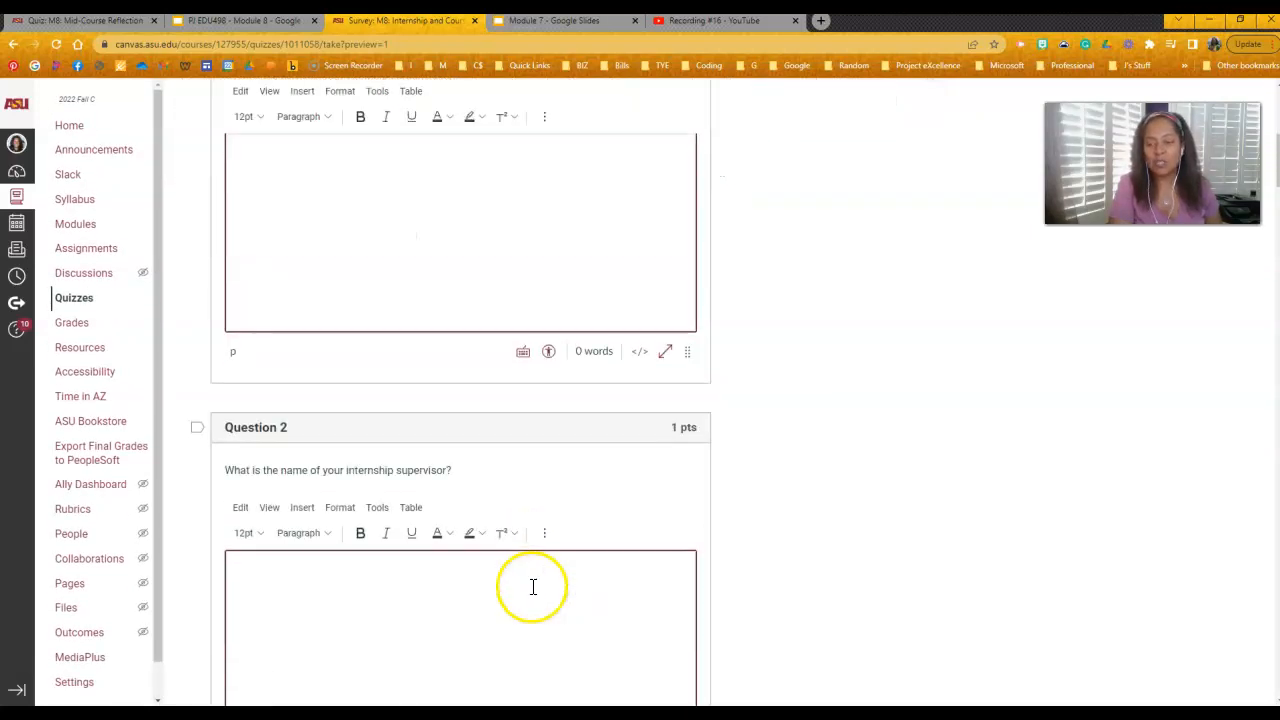
{"action": "scroll", "scroll_direction": "down", "scroll_amount": 3}
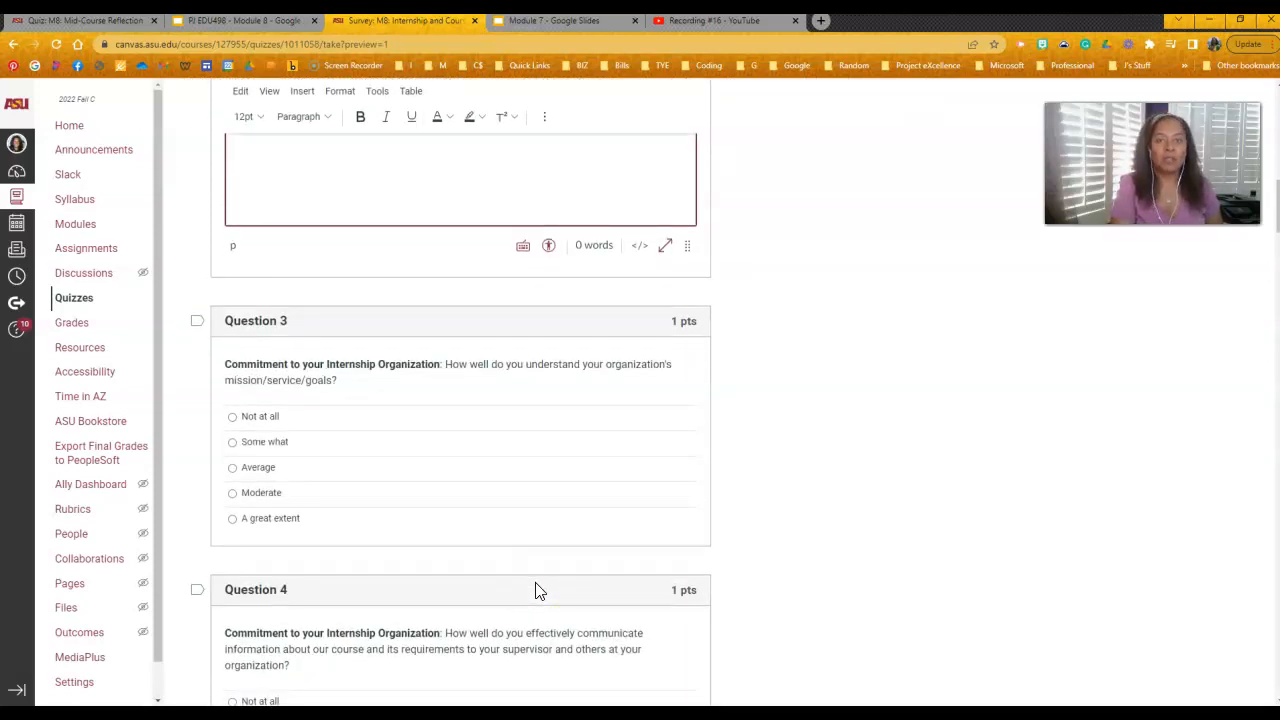
{"action": "scroll", "scroll_direction": "down", "scroll_amount": 3}
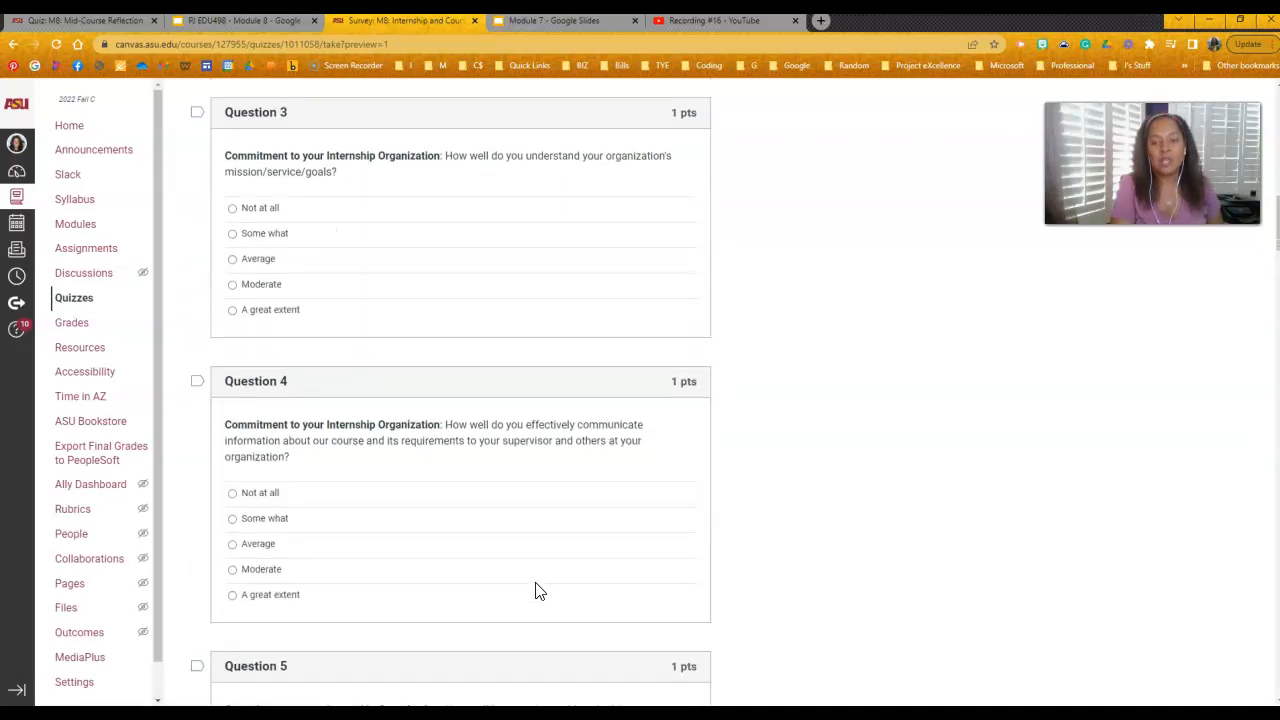
{"action": "scroll", "scroll_direction": "down", "scroll_amount": 3}
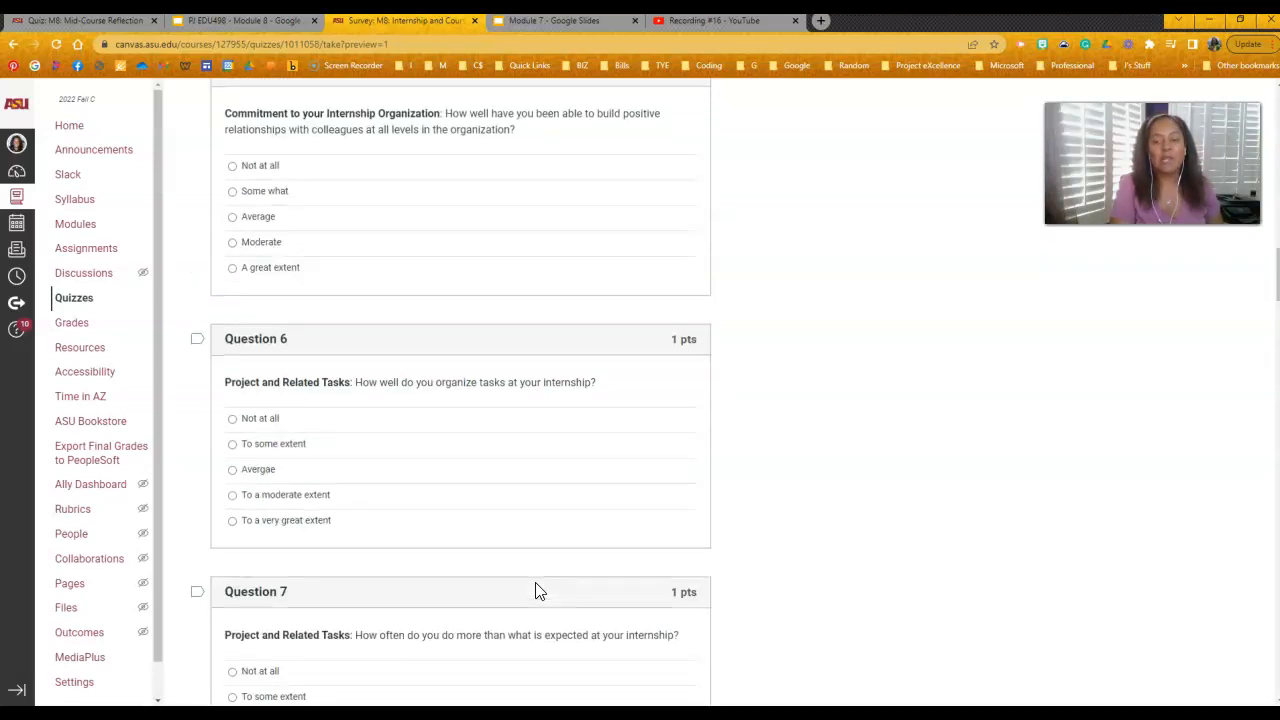